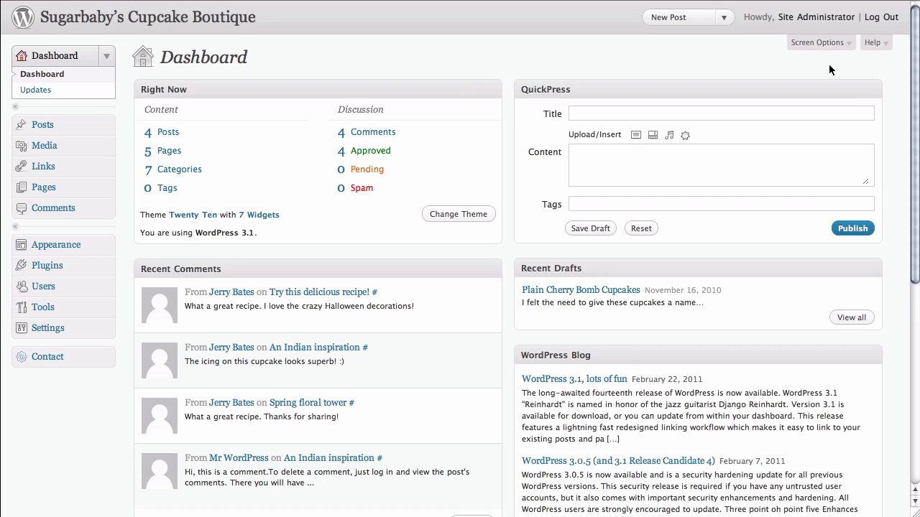
pyautogui.moveTo(270, 49)
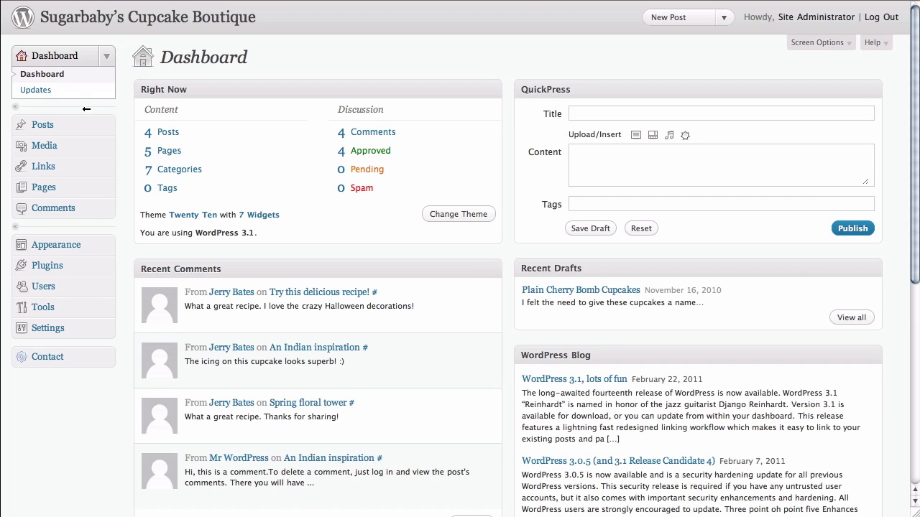
pyautogui.moveTo(43, 307)
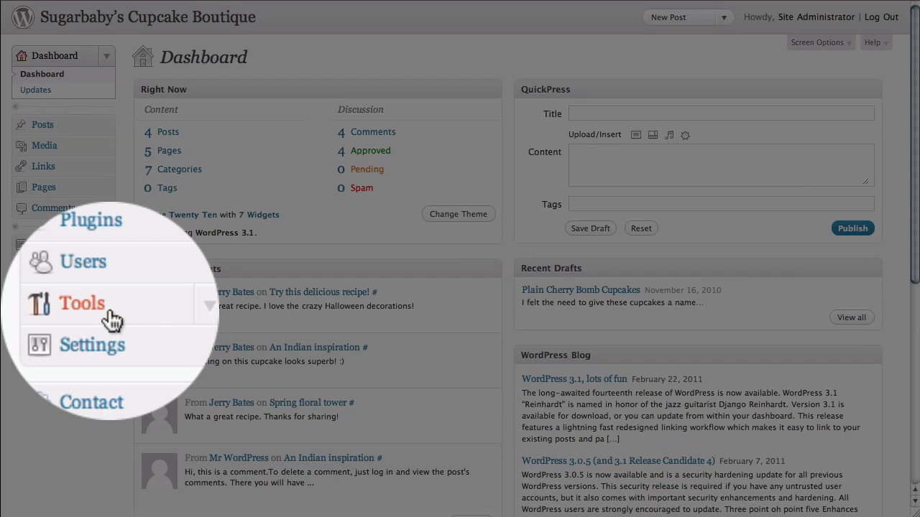
# Go to the Tools section from the Sugarbaby's Cupcake Boutique dashboard menu
pyautogui.click(82, 302)
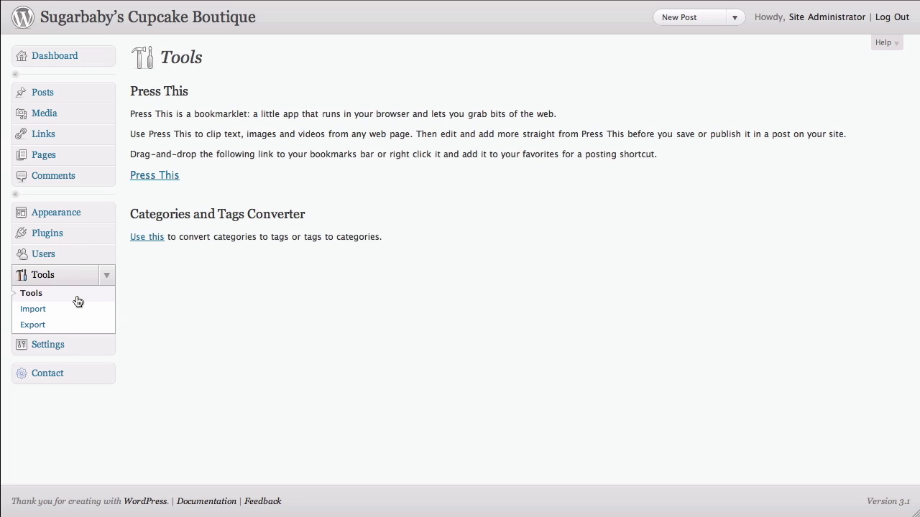
pyautogui.moveTo(56, 309)
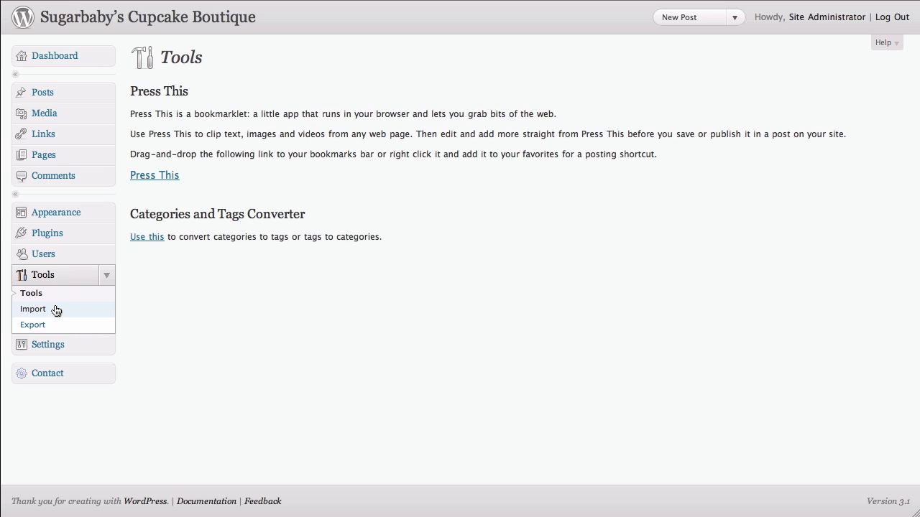
pyautogui.moveTo(32, 325)
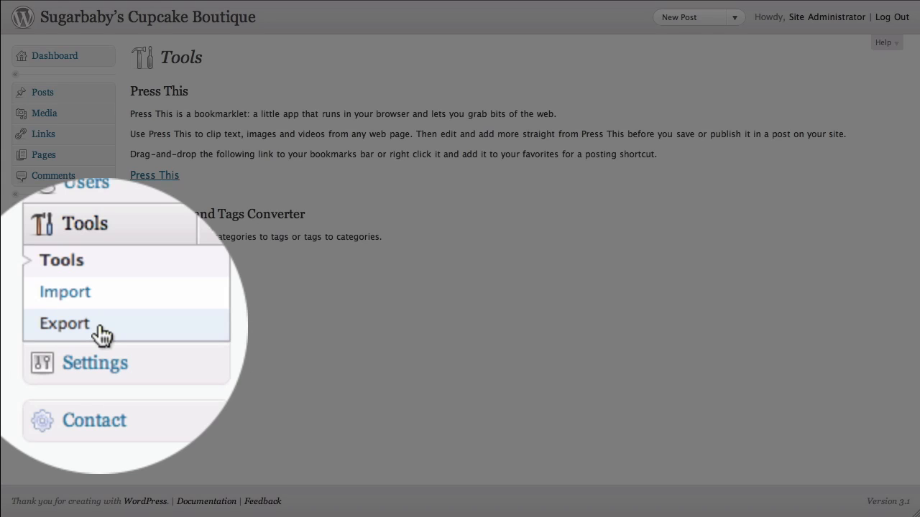
# Go to the Export page under Tools
pyautogui.click(63, 323)
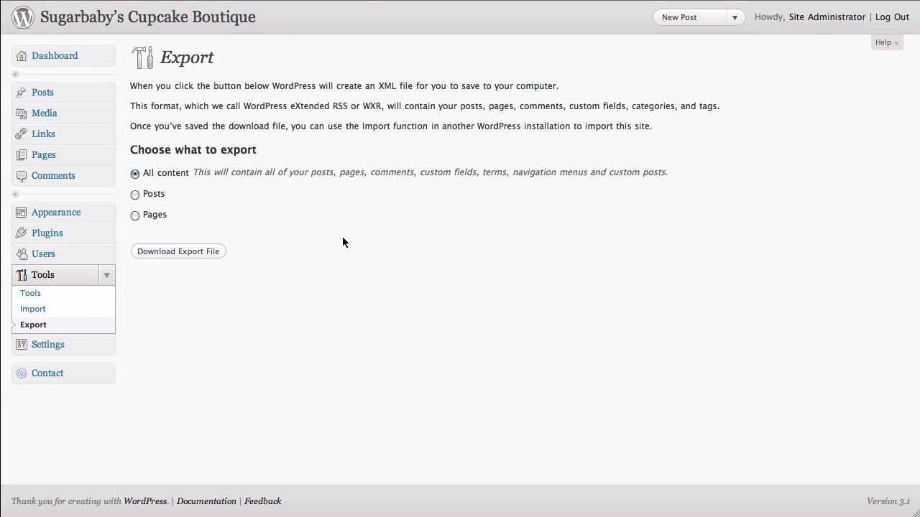
pyautogui.moveTo(348, 239)
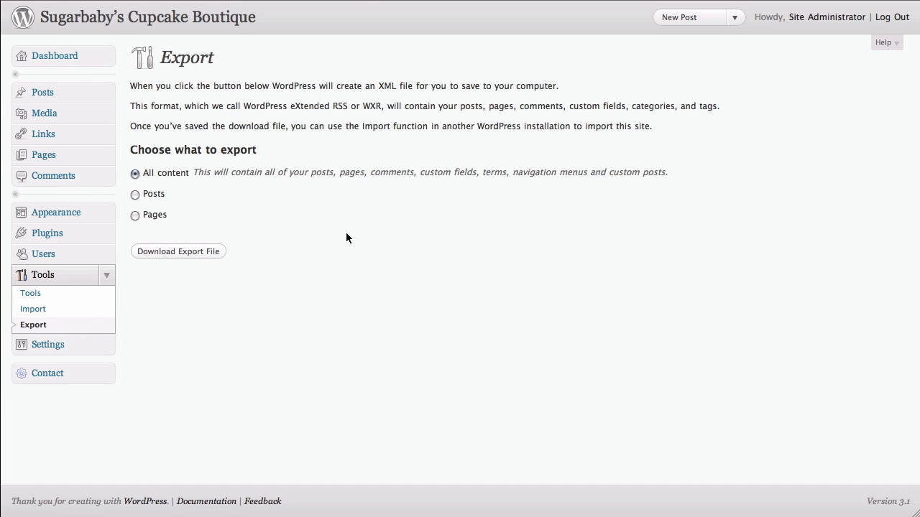
pyautogui.moveTo(336, 230)
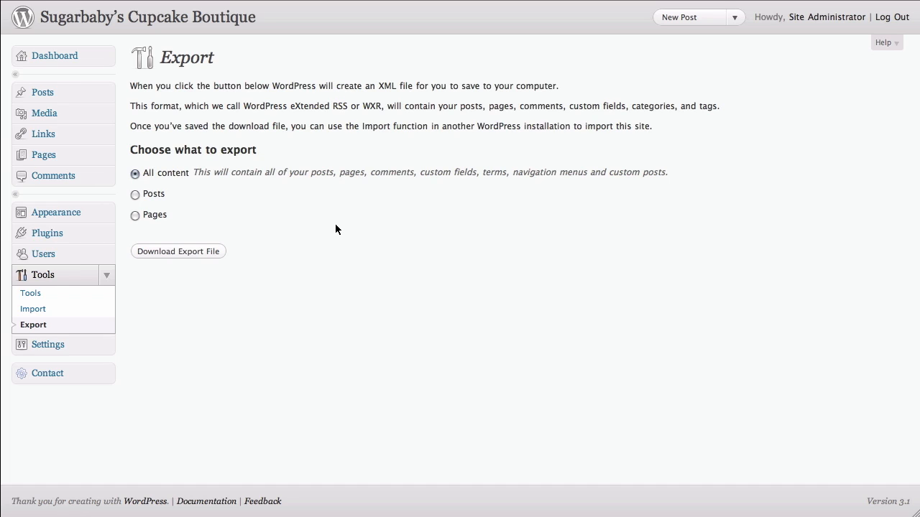
pyautogui.moveTo(236, 150)
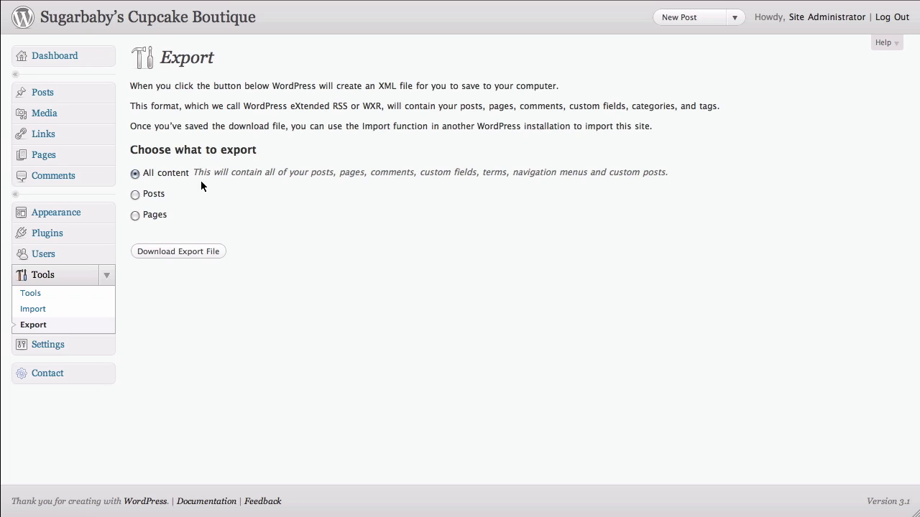
pyautogui.moveTo(271, 198)
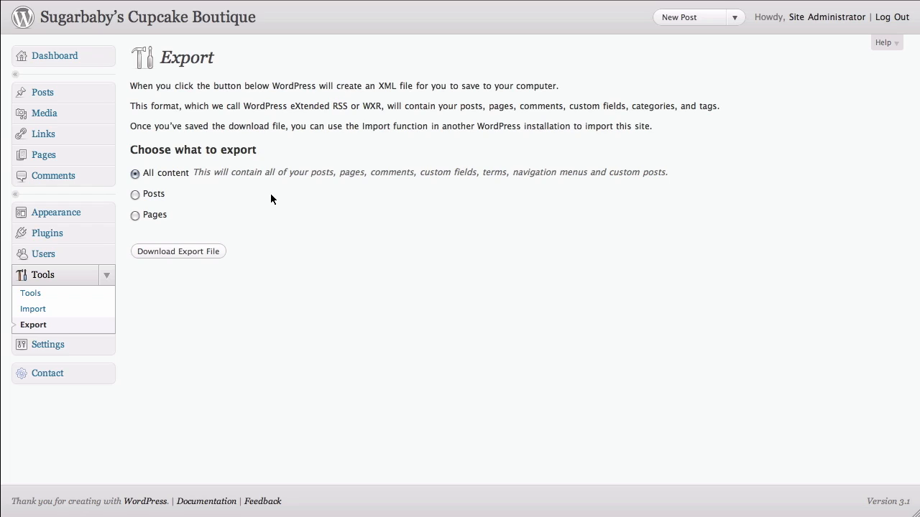
pyautogui.moveTo(172, 201)
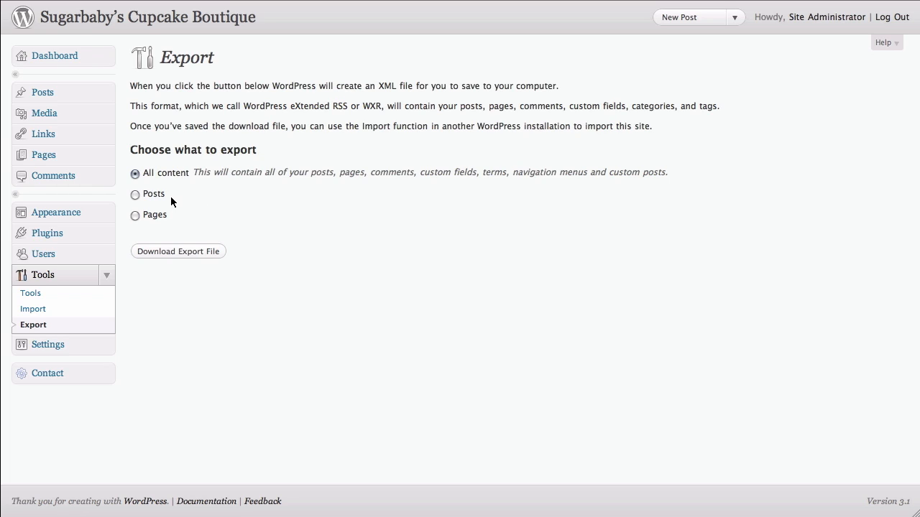
pyautogui.moveTo(173, 201)
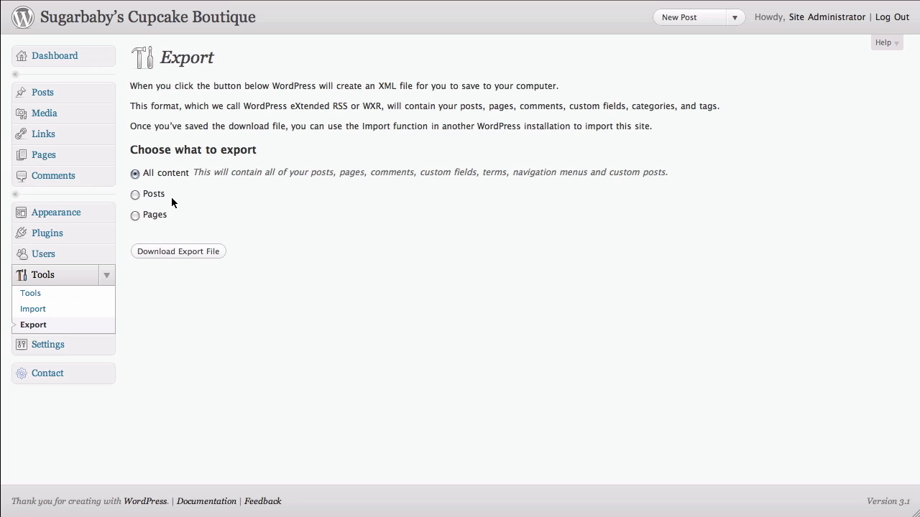
pyautogui.moveTo(190, 250)
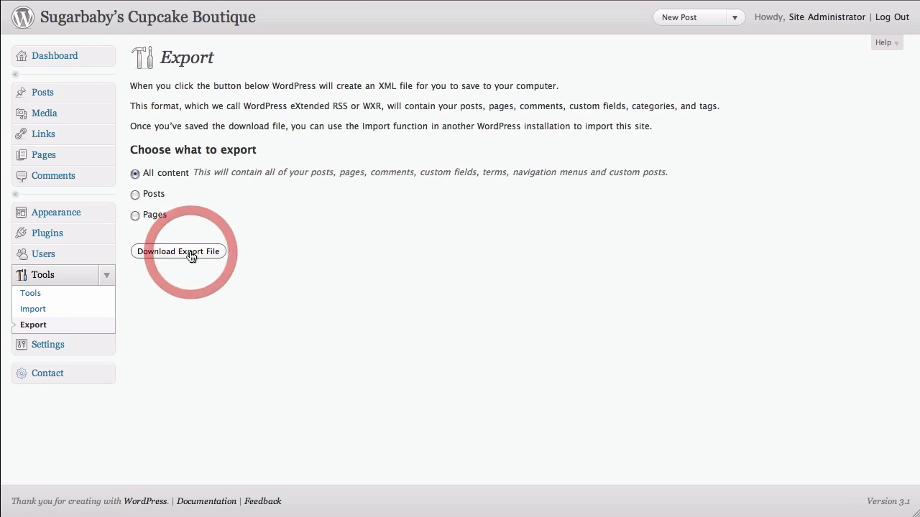
# Download the export file with All content selected, producing the site's XML export
pyautogui.click(179, 250)
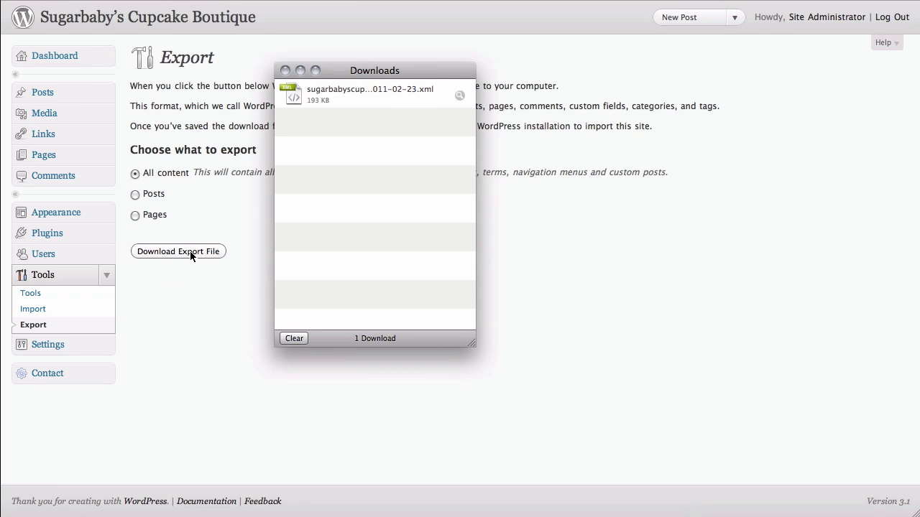
pyautogui.moveTo(455, 205)
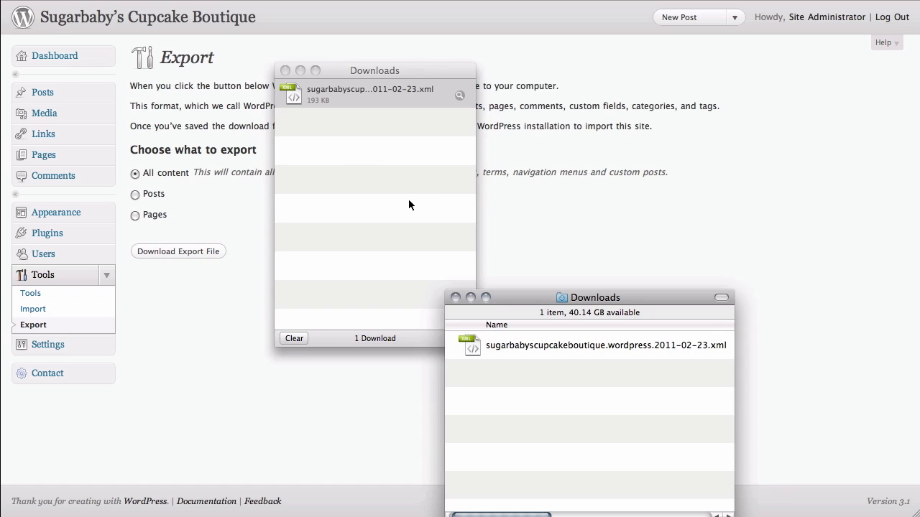
# Select sugarbabyscupcakeboutique.wordpress.2011-02-23.xml in Finder's Downloads folder
pyautogui.click(589, 345)
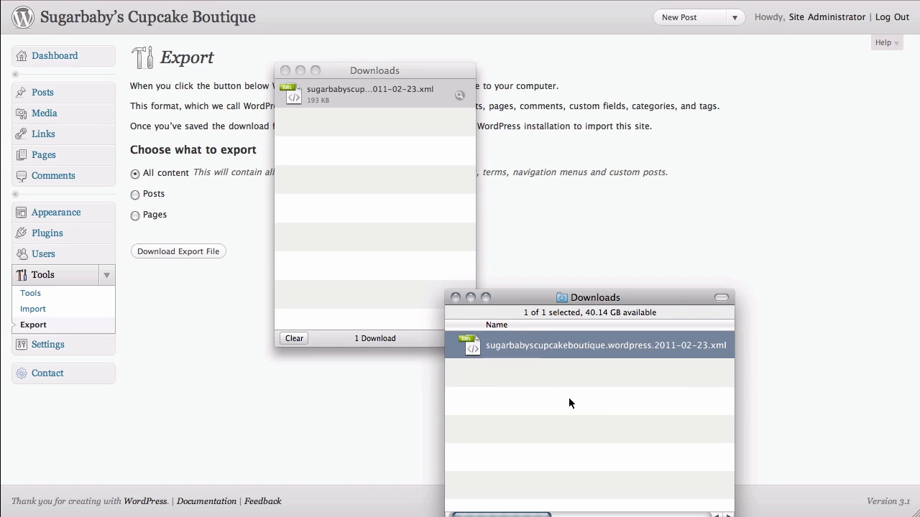